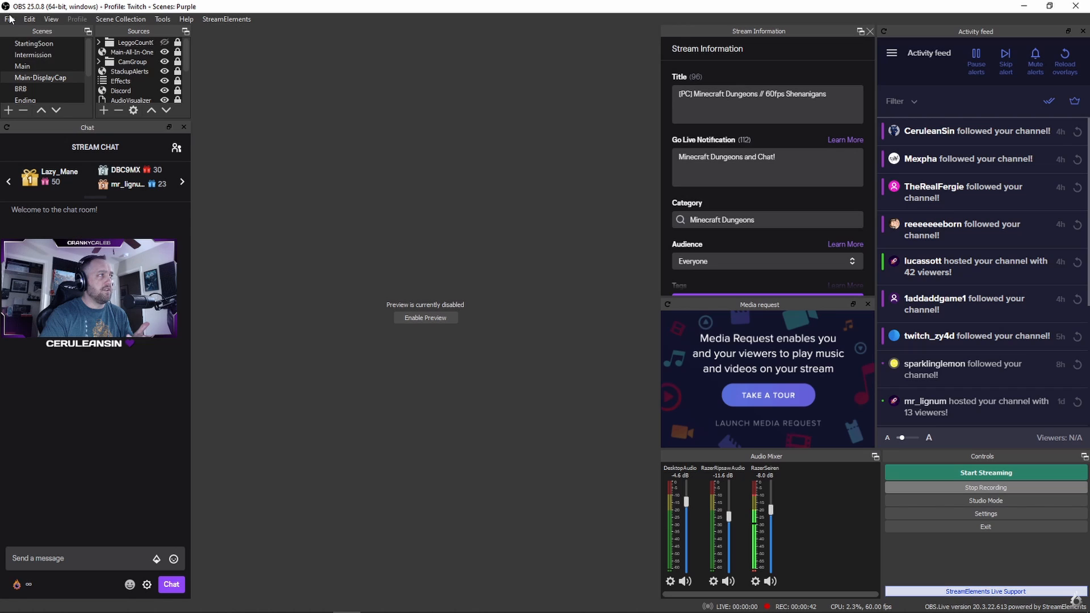
Bring up the Settings window on the General page from the Controls dock
{"action": "left_click", "coordinate": [11, 19]}
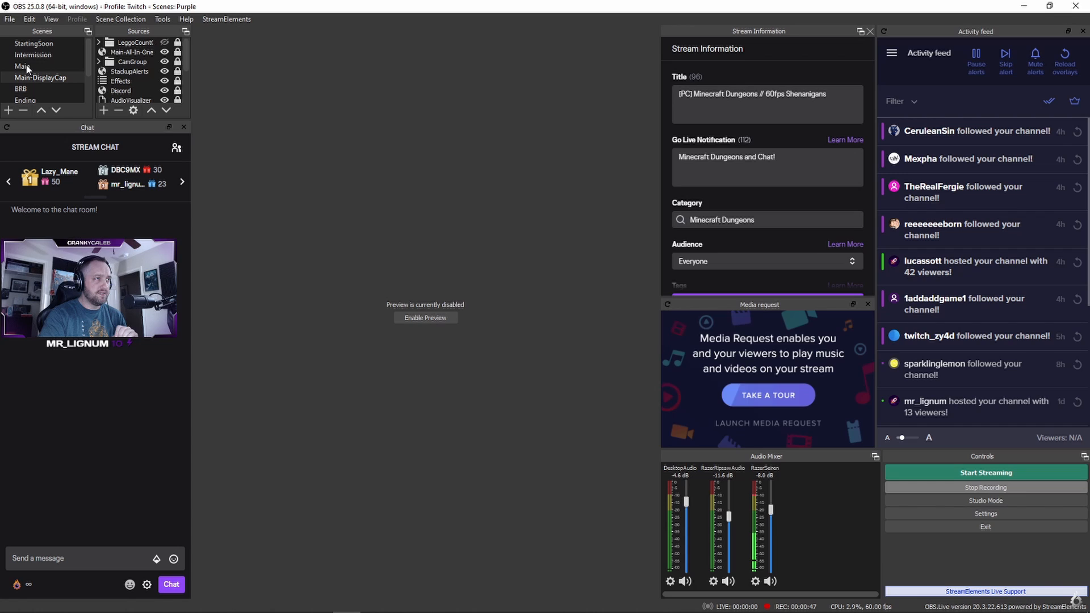
{"action": "left_click", "coordinate": [984, 513]}
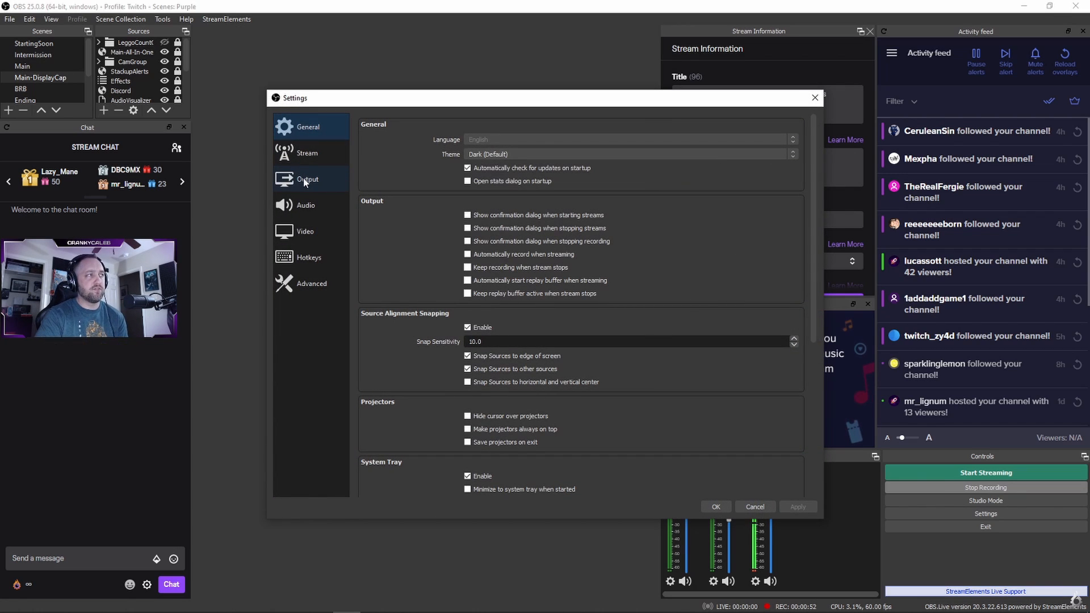
Show the Output page with the NVENC H.264 streaming settings: CBR 7500 Kbps, Max Quality, high profile
{"action": "left_click", "coordinate": [308, 178]}
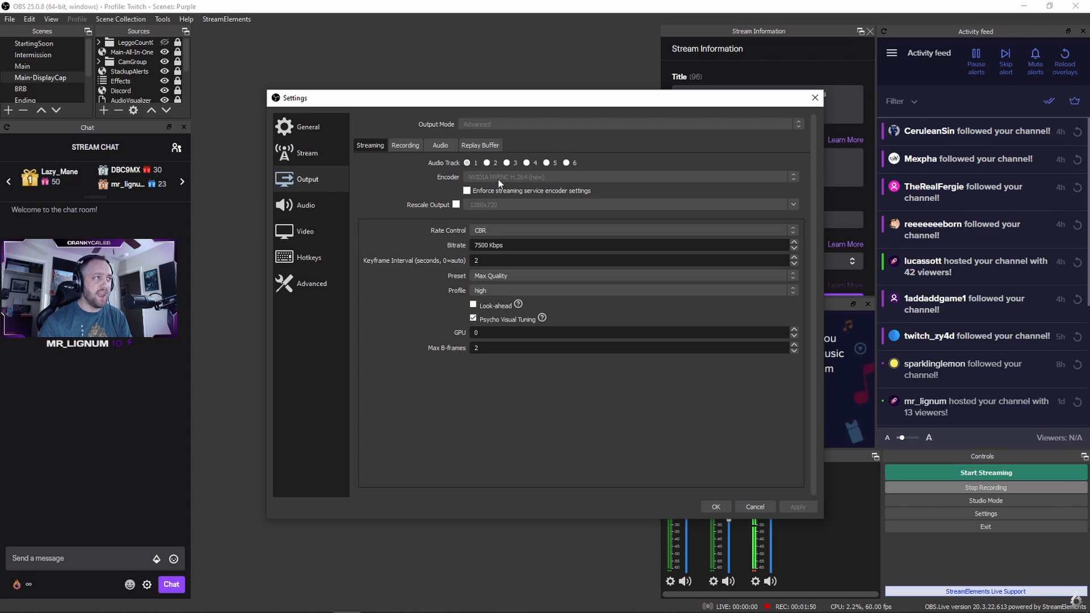
{"action": "mouse_move", "coordinate": [496, 182]}
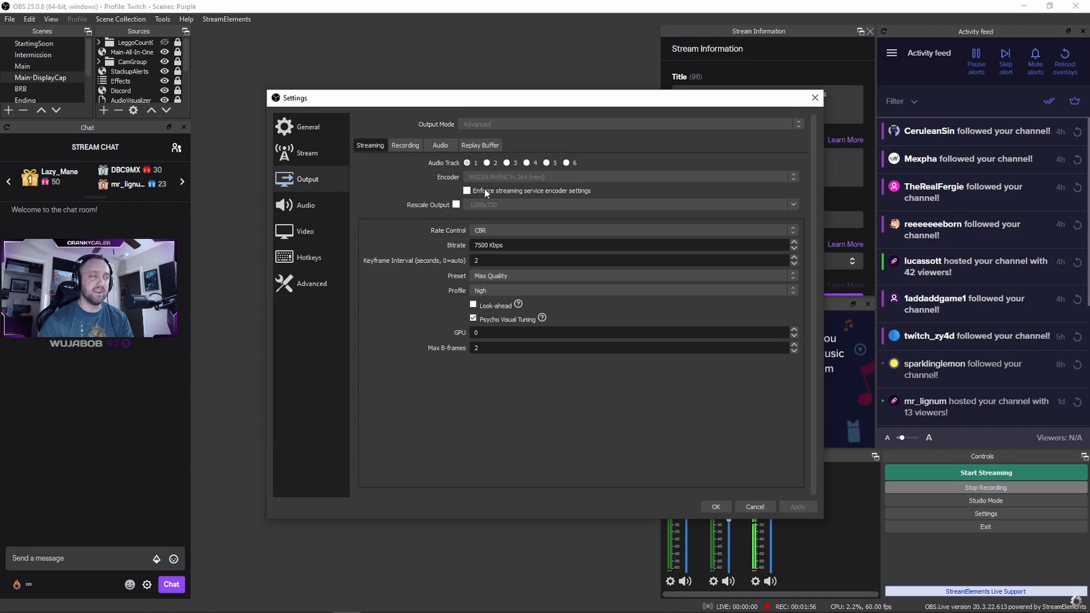
{"action": "mouse_move", "coordinate": [513, 182]}
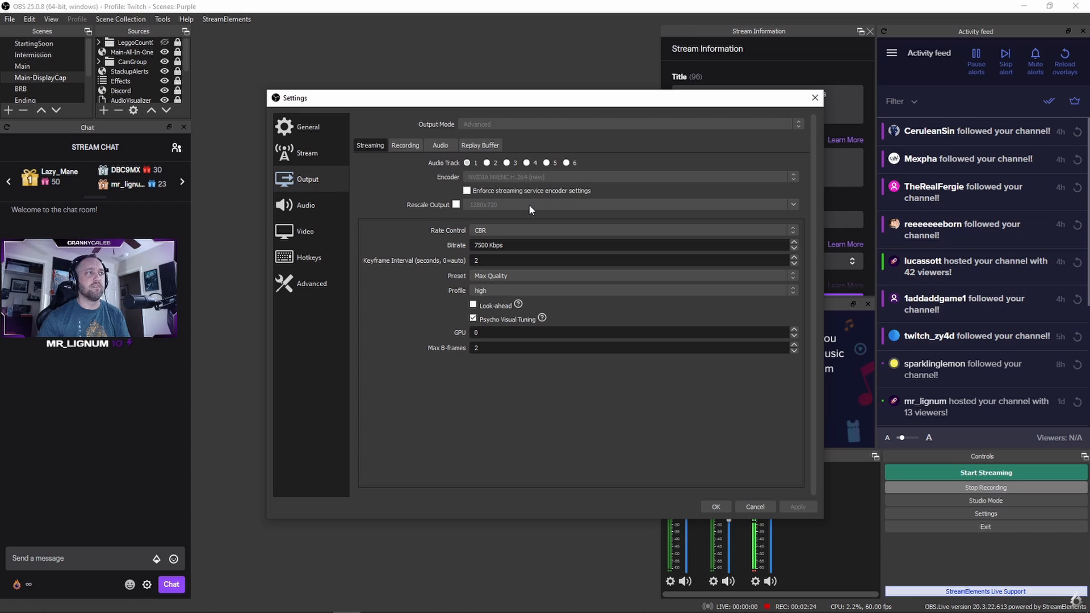
{"action": "mouse_move", "coordinate": [451, 204]}
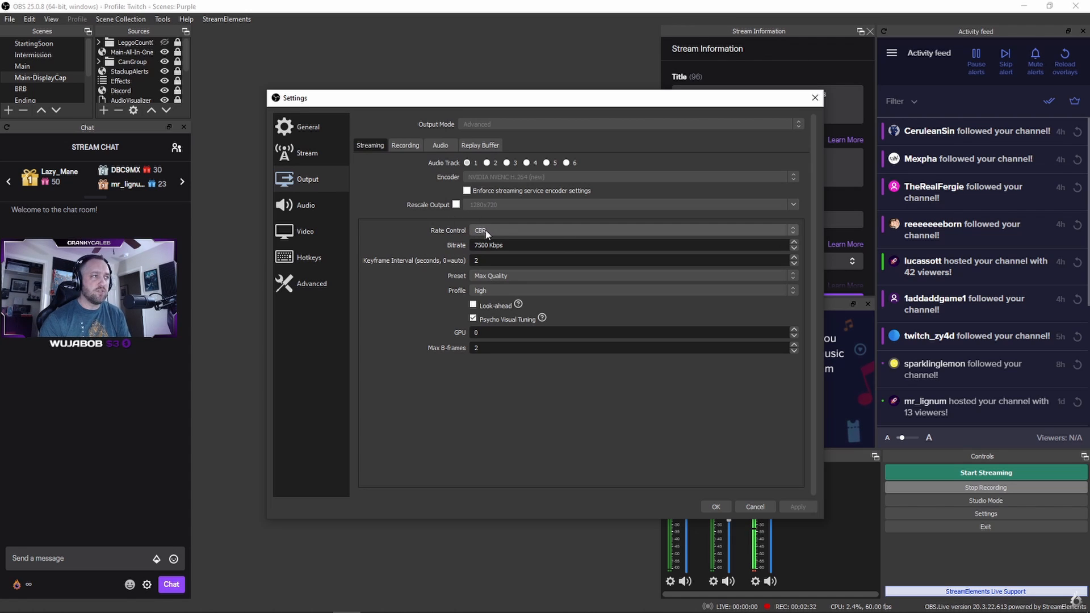
{"action": "mouse_move", "coordinate": [399, 229]}
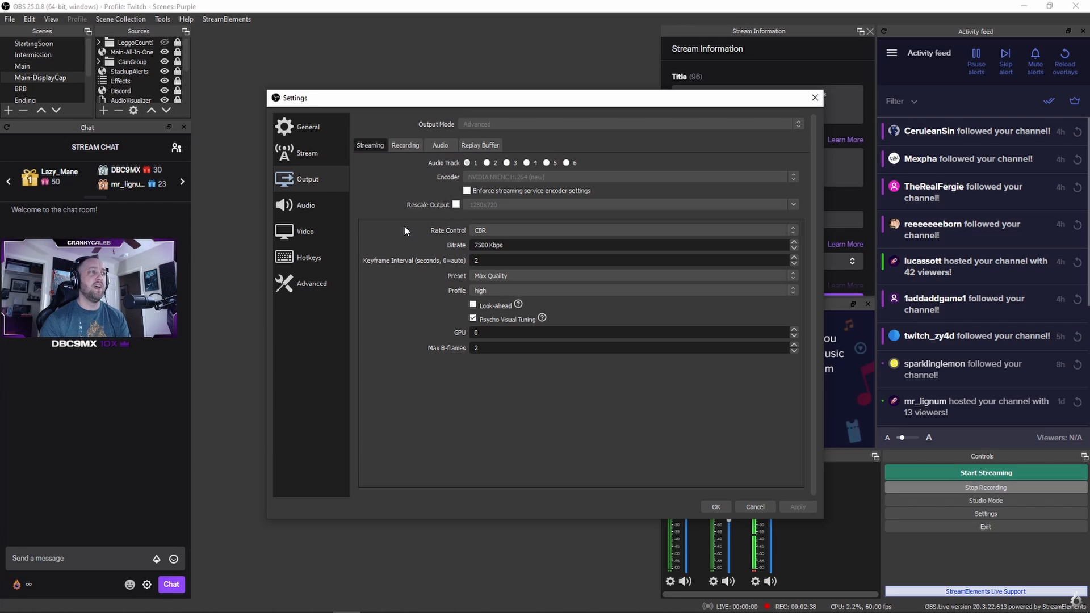
{"action": "mouse_move", "coordinate": [439, 238]}
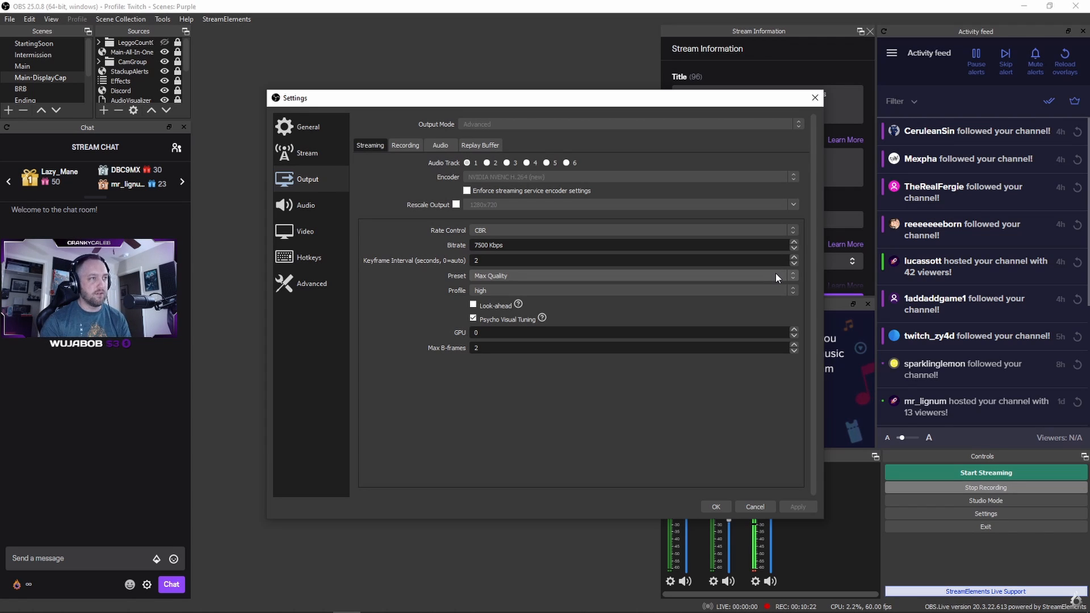
{"action": "left_click", "coordinate": [629, 275]}
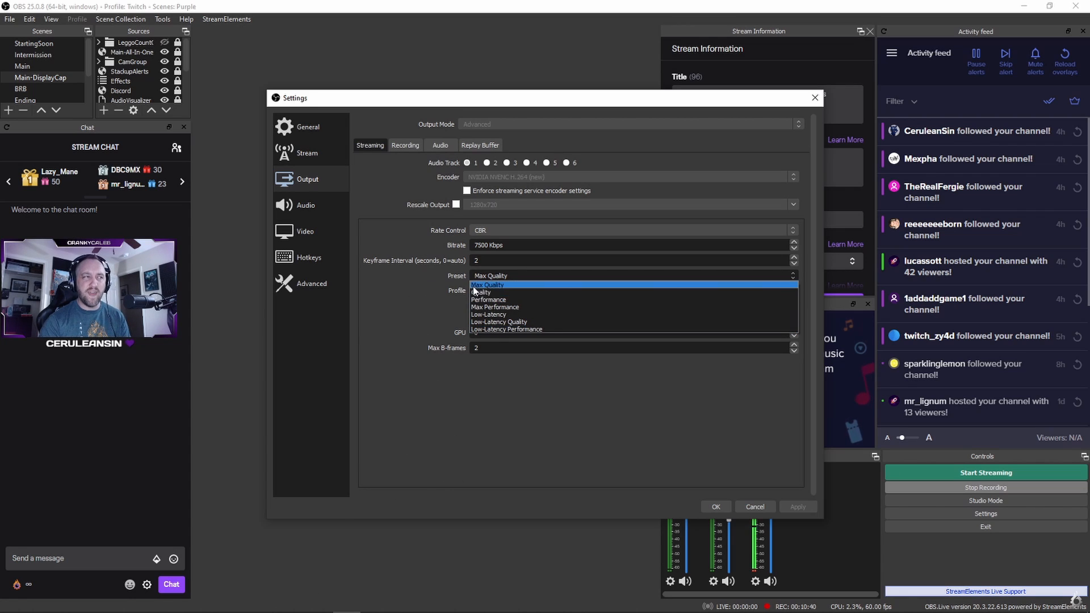
{"action": "left_click", "coordinate": [488, 284]}
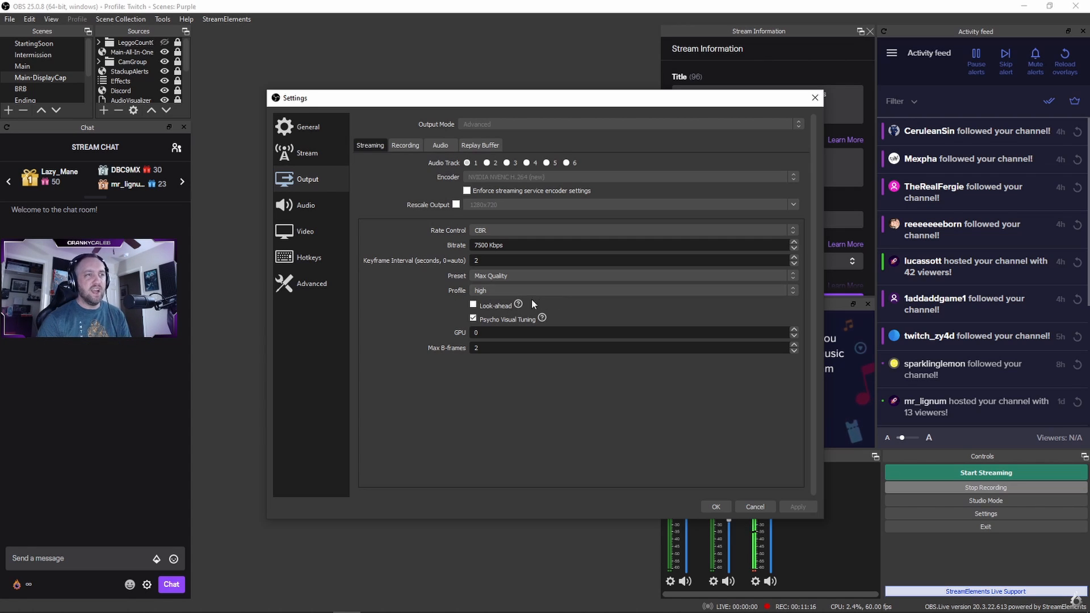
Check the encoder profile list and keep the high profile selected
{"action": "left_click", "coordinate": [792, 289]}
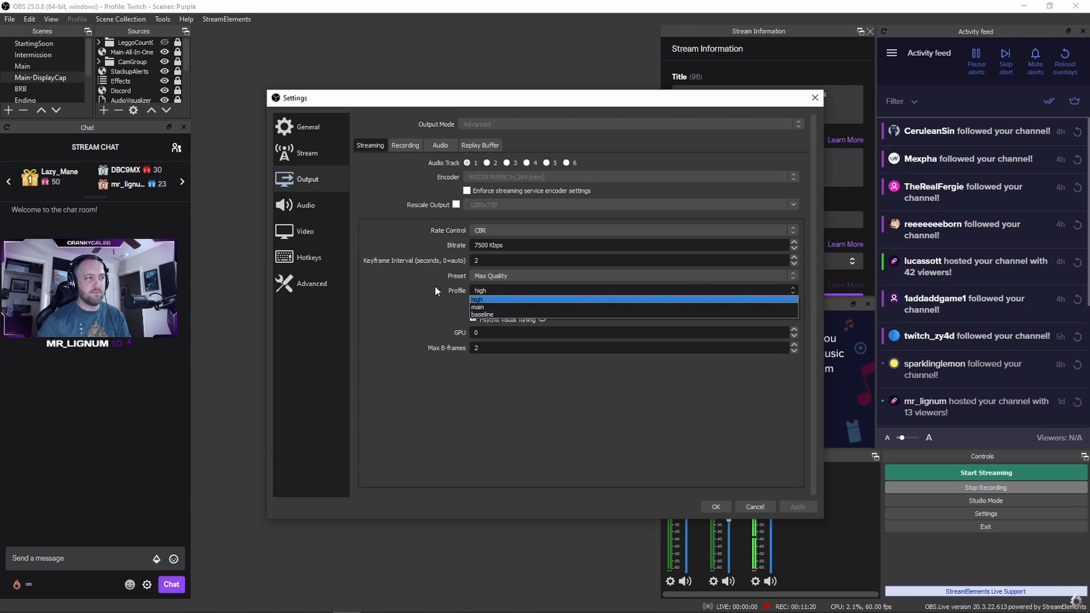
{"action": "left_click", "coordinate": [478, 298]}
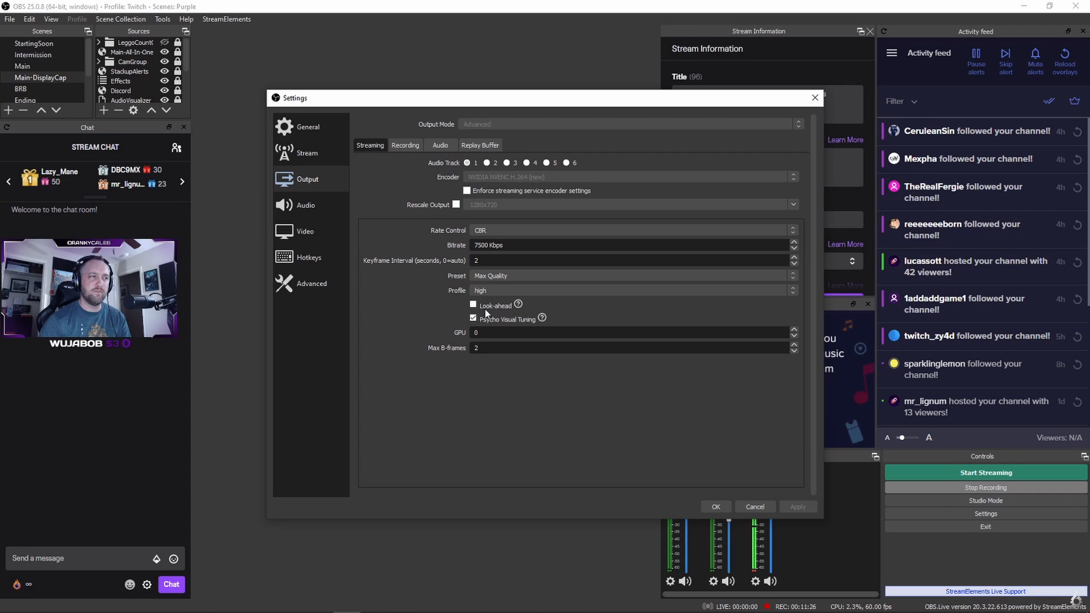
{"action": "mouse_move", "coordinate": [518, 318]}
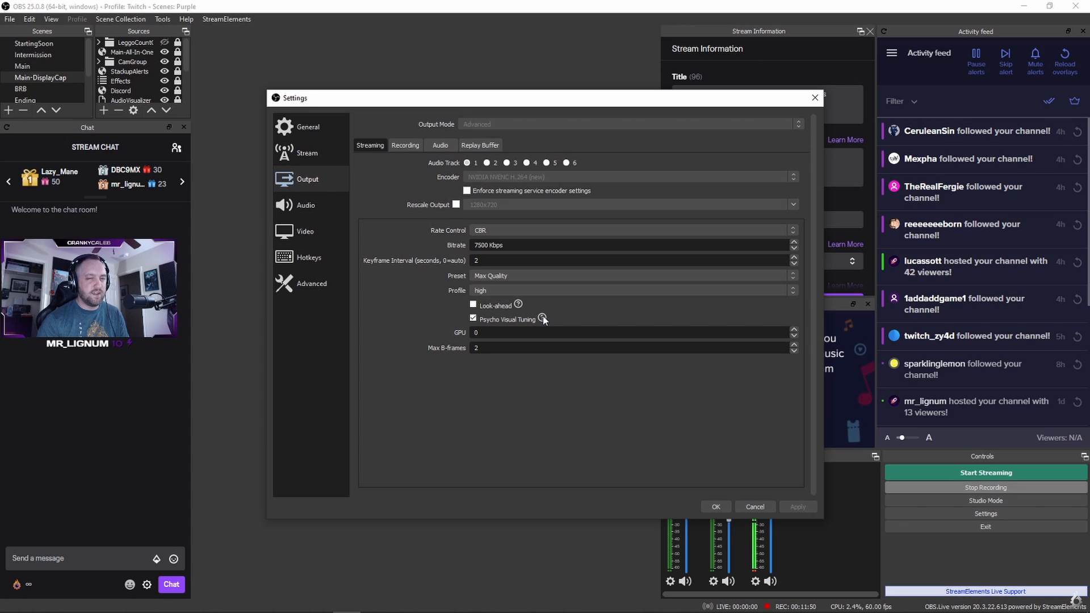
{"action": "mouse_move", "coordinate": [544, 319]}
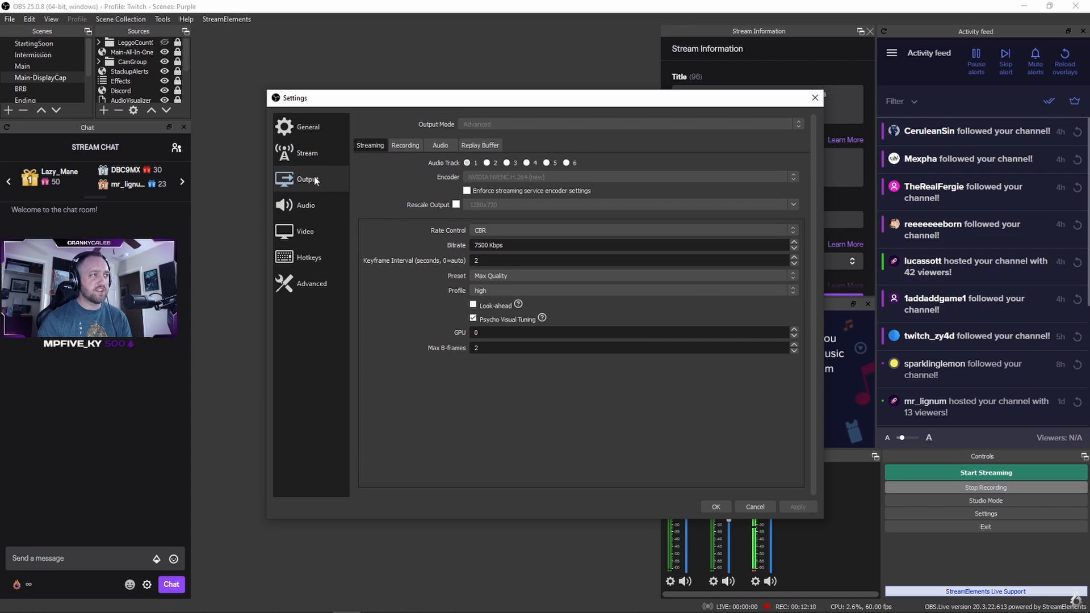
Show the Video page: 1920x1080 base scaled to 1600x900, Lanczos, 60 FPS
{"action": "left_click", "coordinate": [311, 284]}
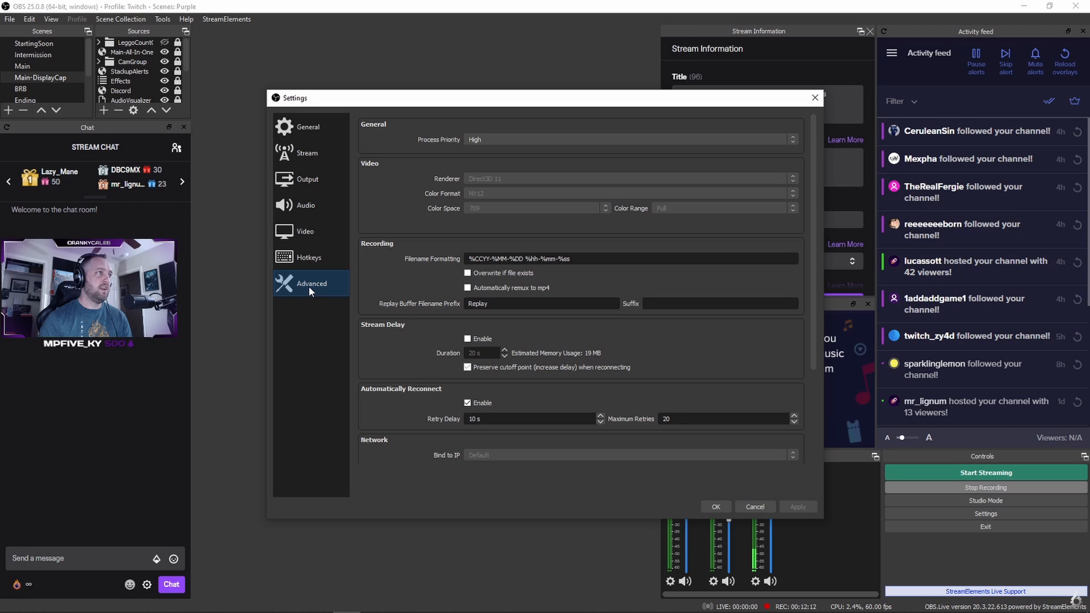
{"action": "left_click", "coordinate": [304, 231]}
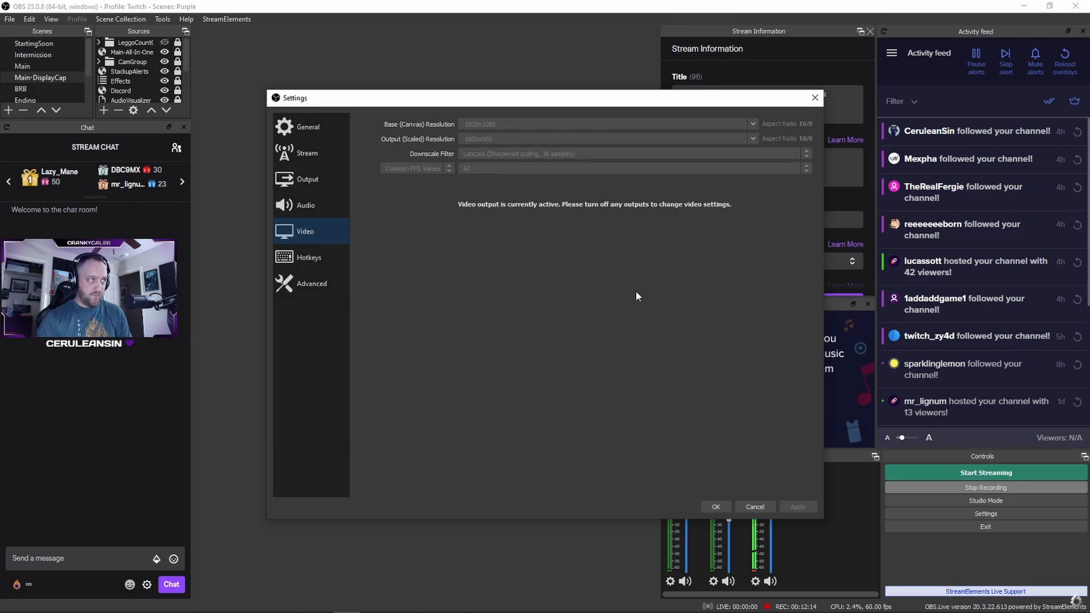
{"action": "mouse_move", "coordinate": [458, 122]}
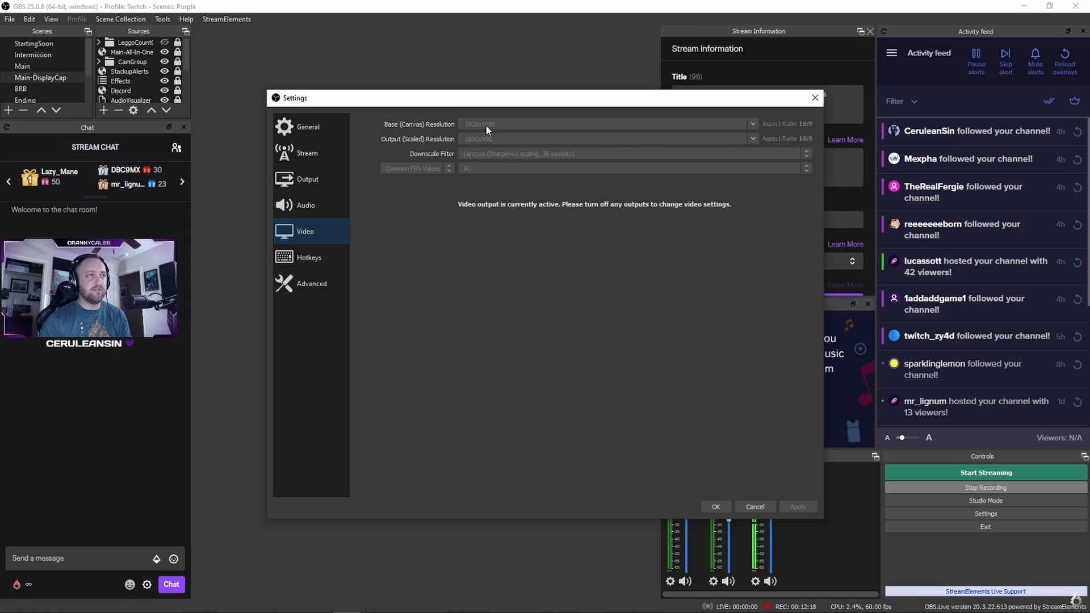
{"action": "mouse_move", "coordinate": [502, 125]}
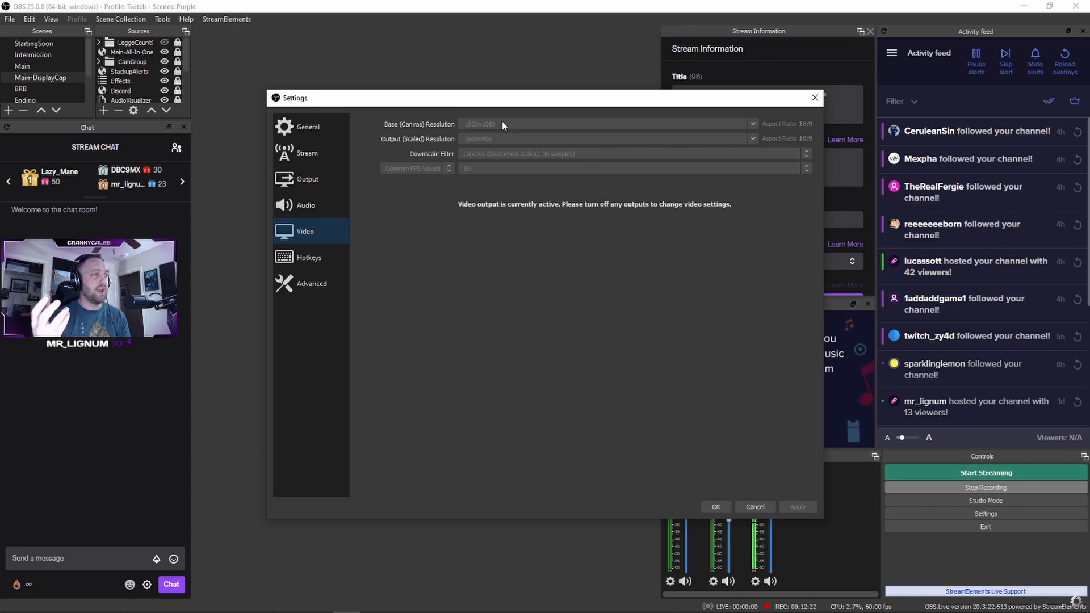
{"action": "mouse_move", "coordinate": [456, 116]}
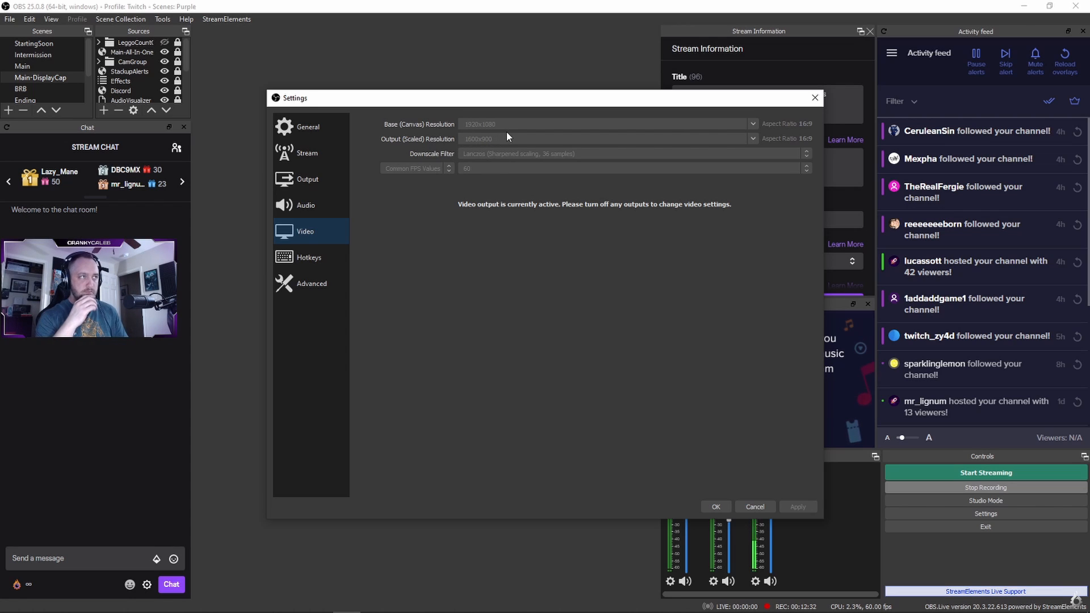
{"action": "mouse_move", "coordinate": [455, 116]}
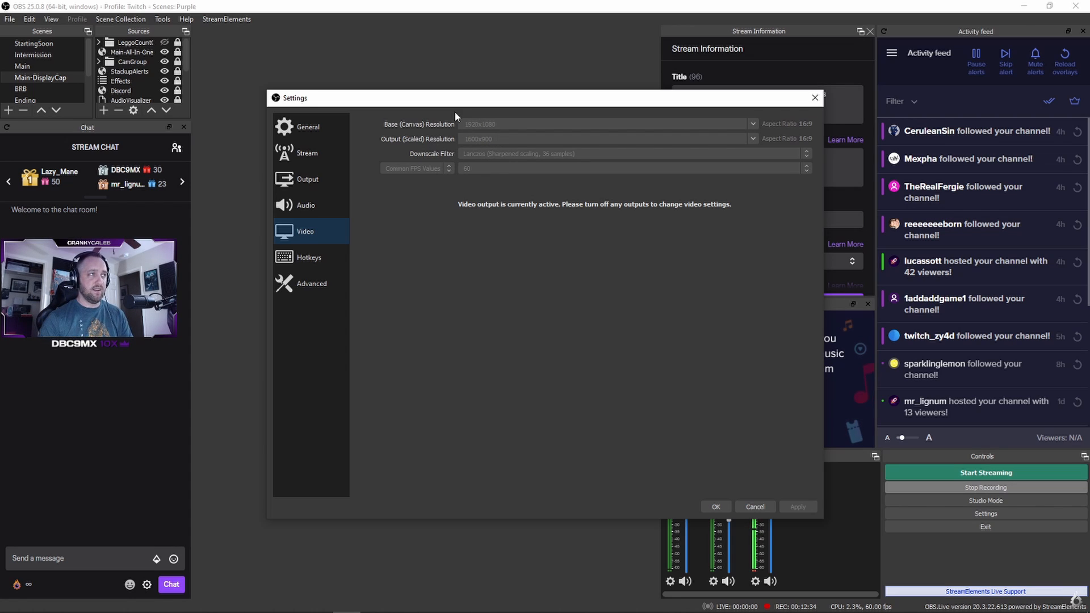
{"action": "mouse_move", "coordinate": [510, 144]}
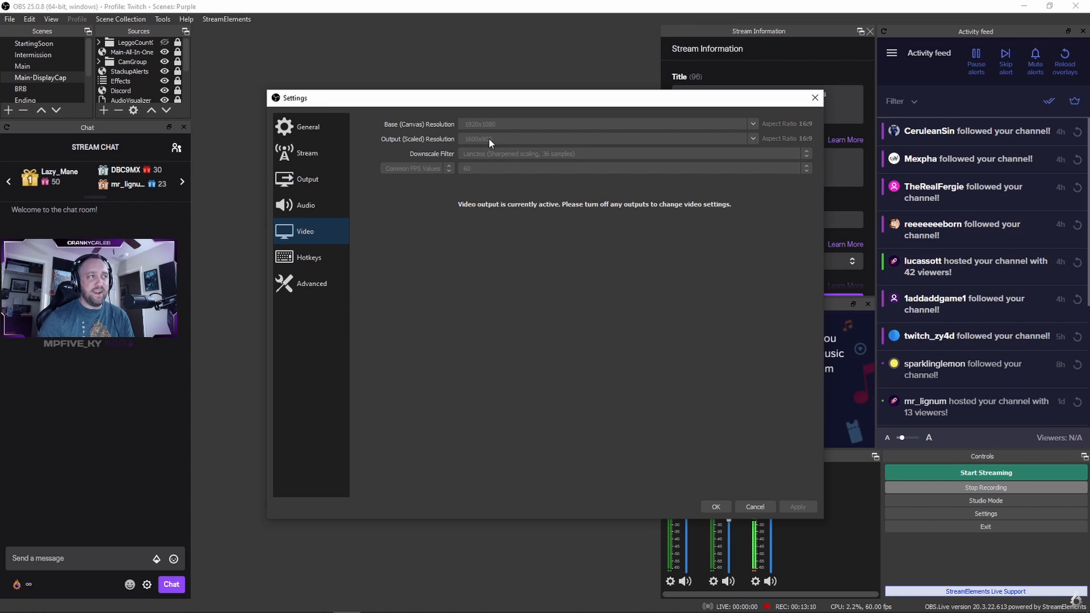
{"action": "mouse_move", "coordinate": [485, 143]}
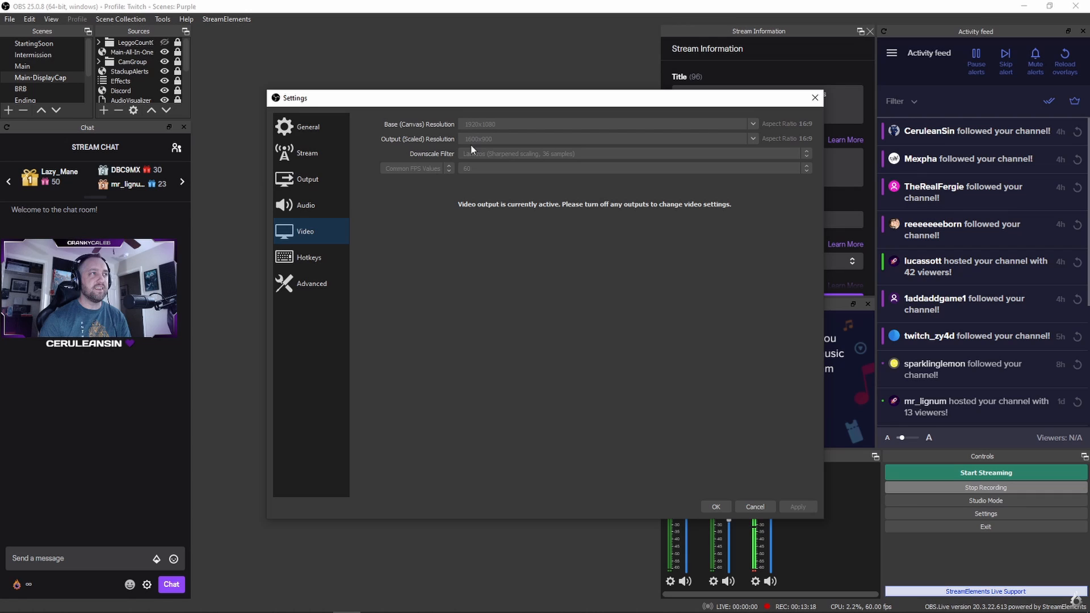
{"action": "mouse_move", "coordinate": [746, 146]}
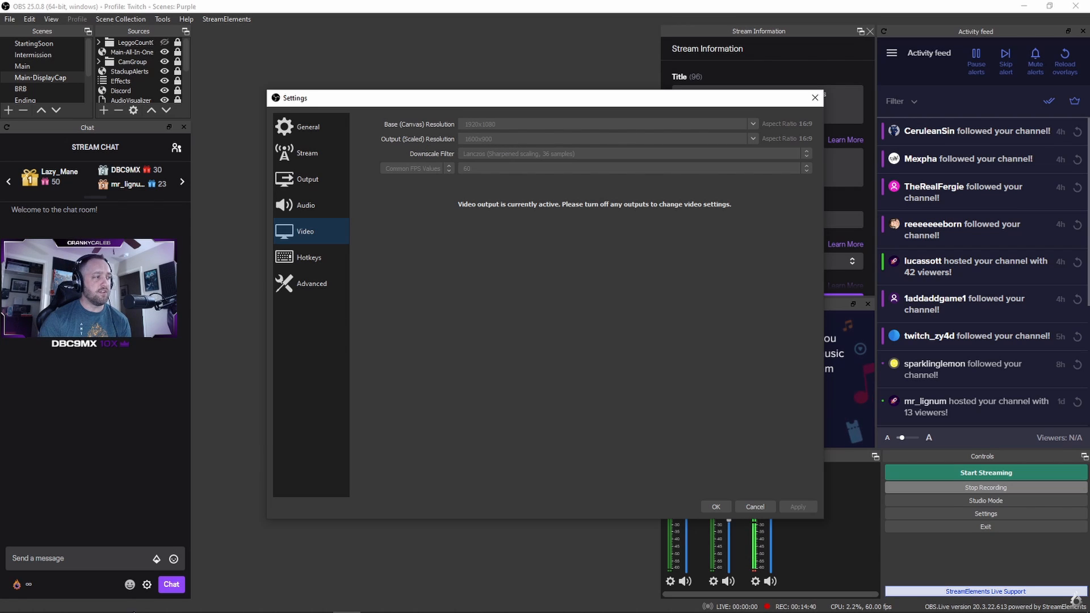
{"action": "mouse_move", "coordinate": [156, 605]}
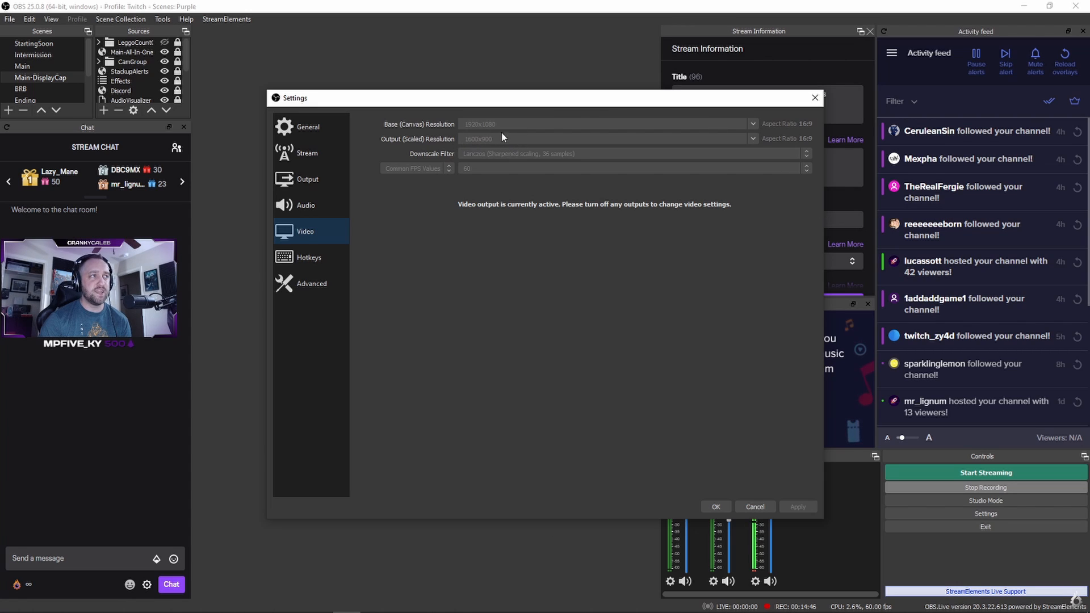
{"action": "mouse_move", "coordinate": [477, 140]}
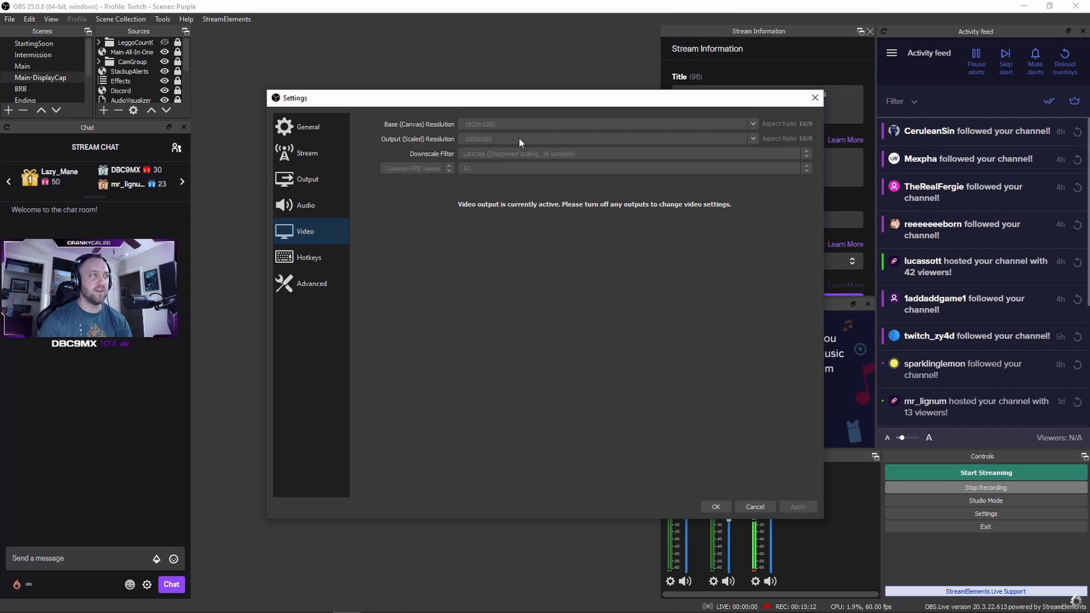
{"action": "mouse_move", "coordinate": [487, 151]}
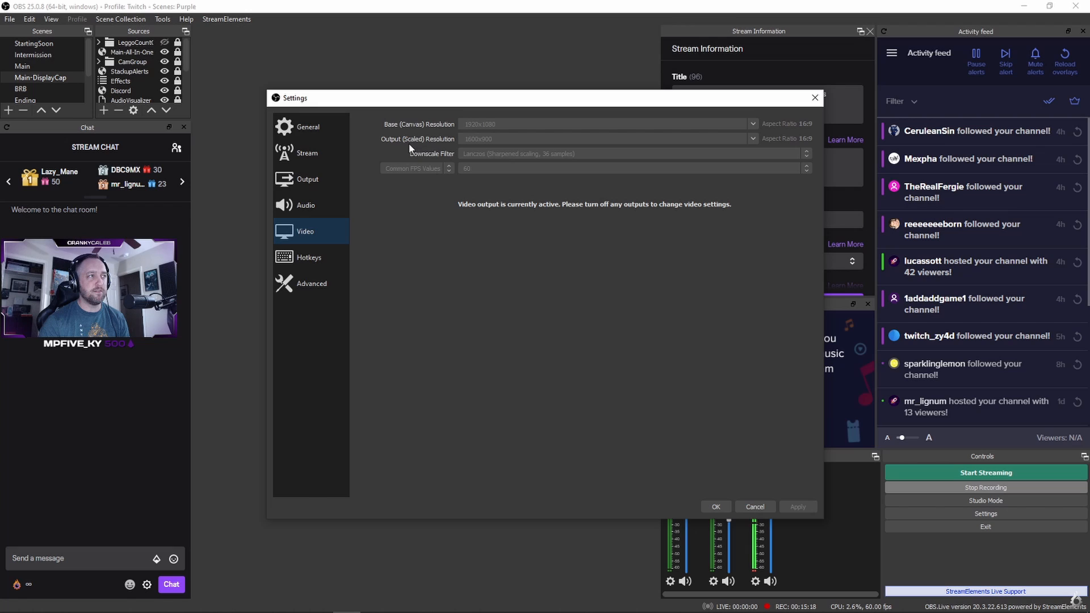
{"action": "mouse_move", "coordinate": [560, 154]}
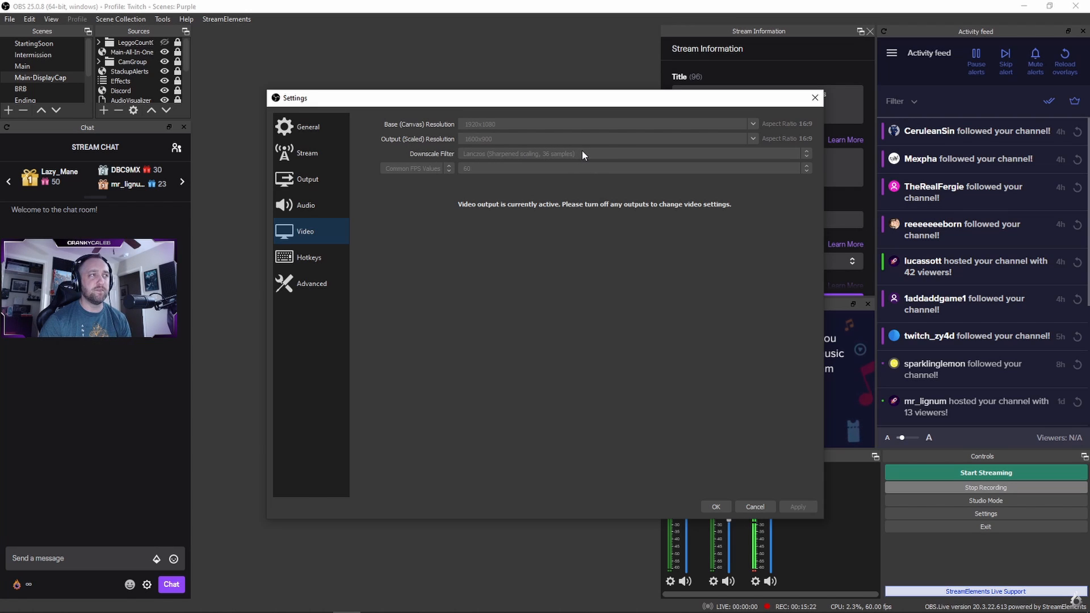
{"action": "mouse_move", "coordinate": [492, 159]}
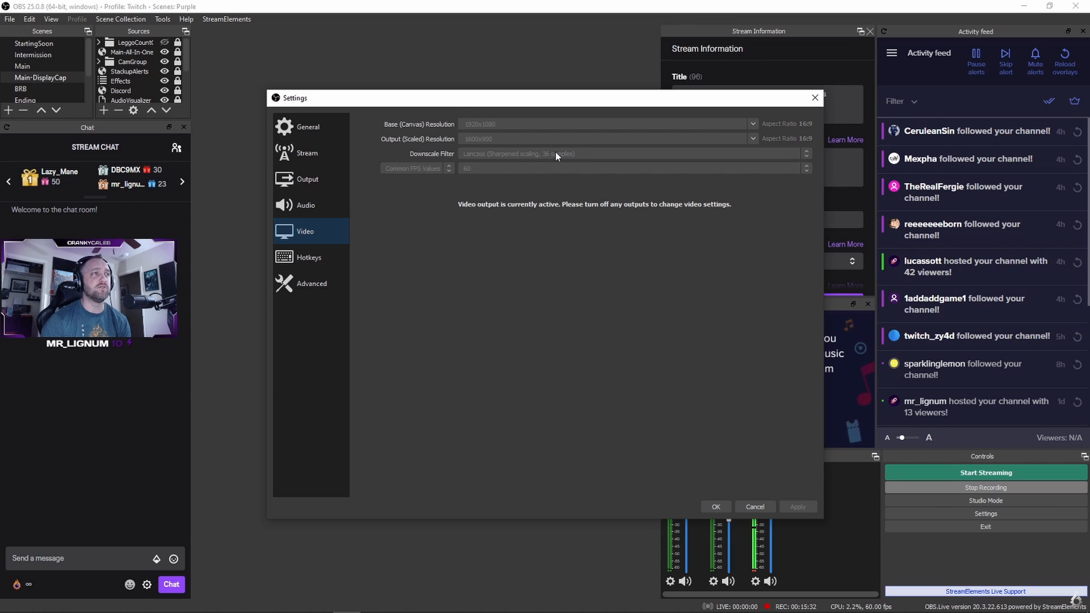
{"action": "mouse_move", "coordinate": [524, 159]}
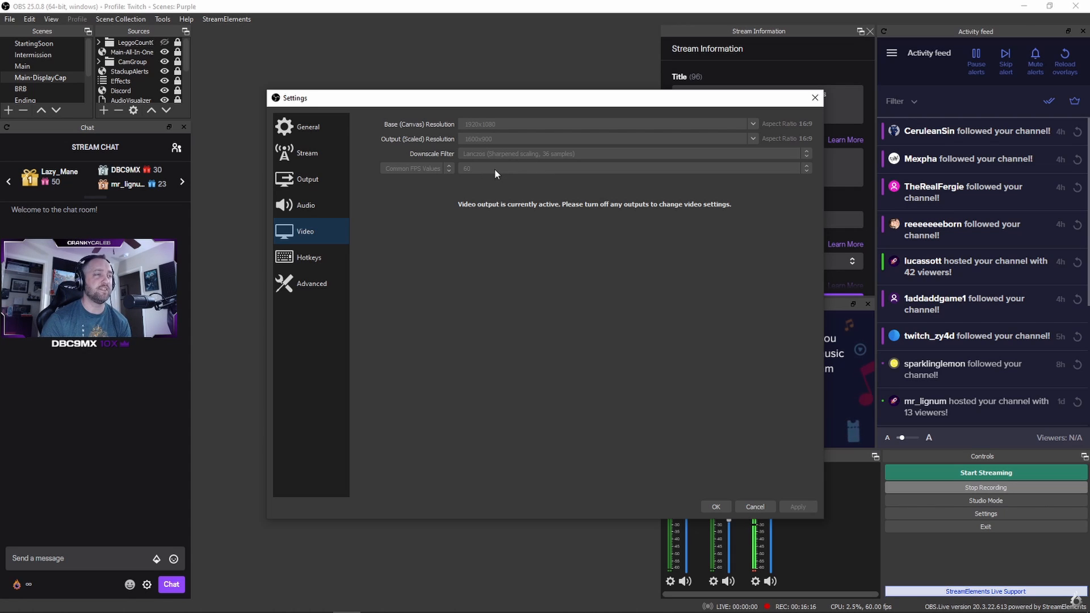
{"action": "mouse_move", "coordinate": [510, 178]}
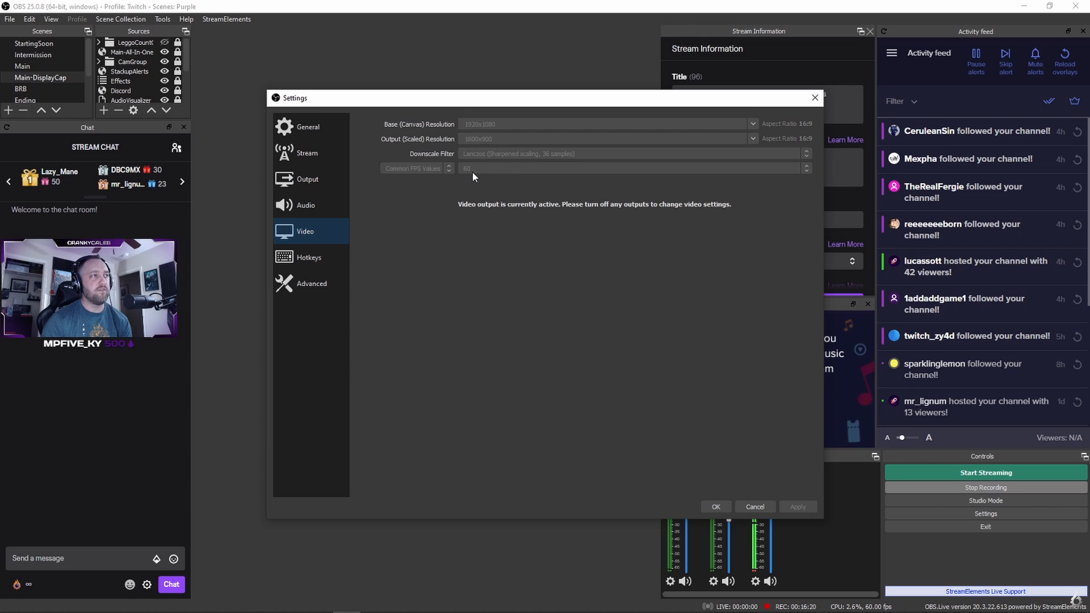
{"action": "mouse_move", "coordinate": [468, 183]}
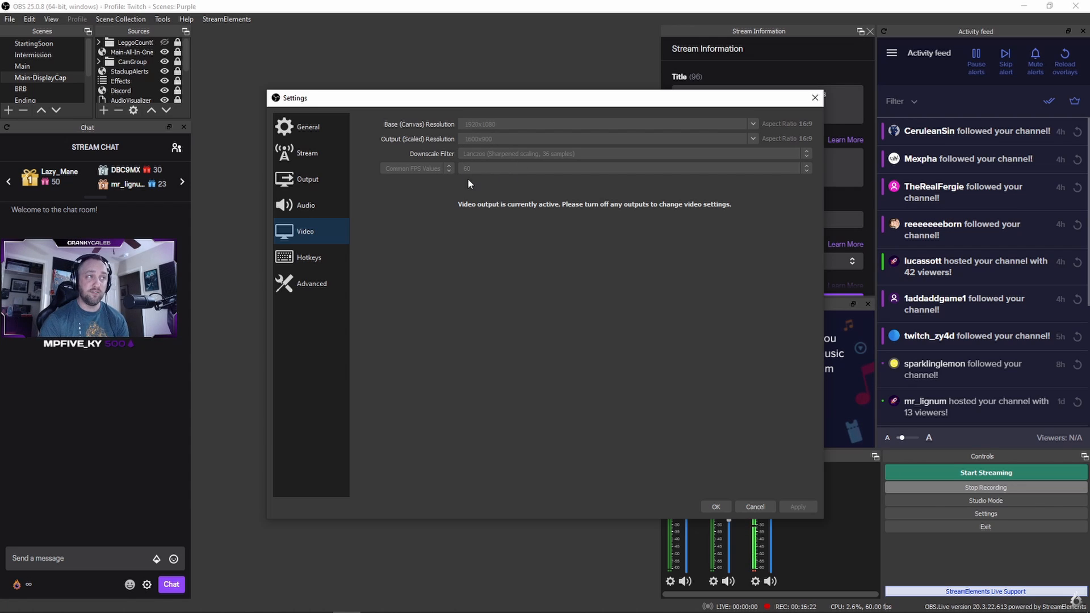
{"action": "mouse_move", "coordinate": [520, 124]}
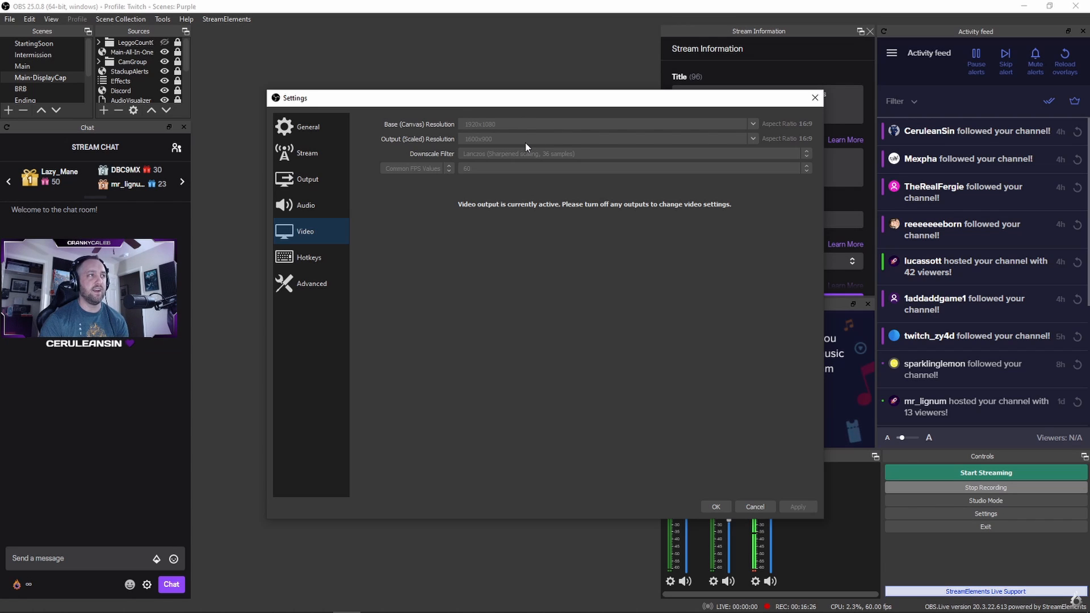
{"action": "mouse_move", "coordinate": [649, 360]}
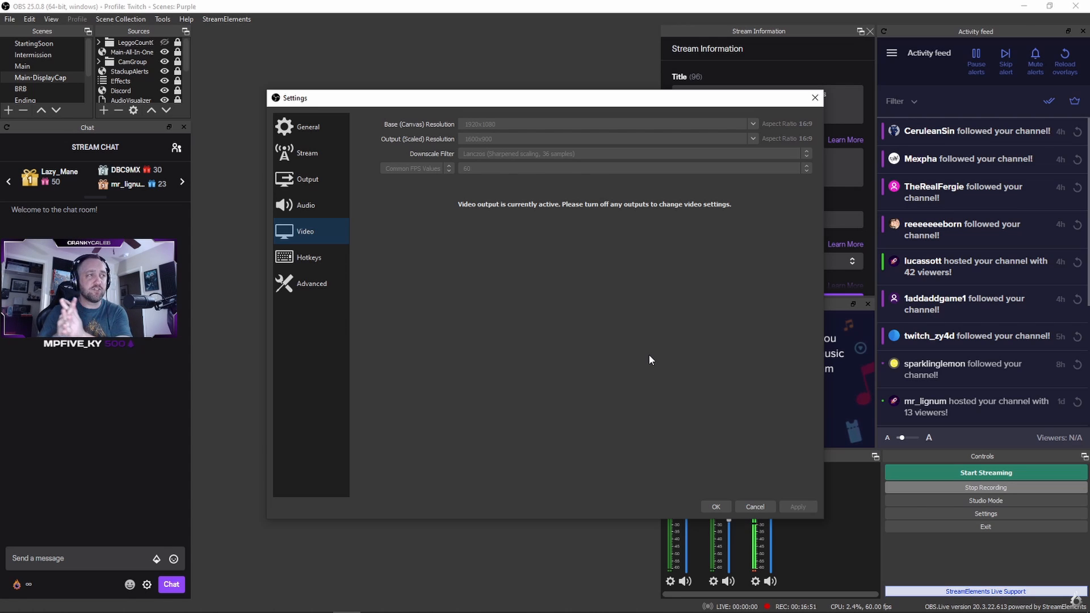
{"action": "mouse_move", "coordinate": [591, 203]}
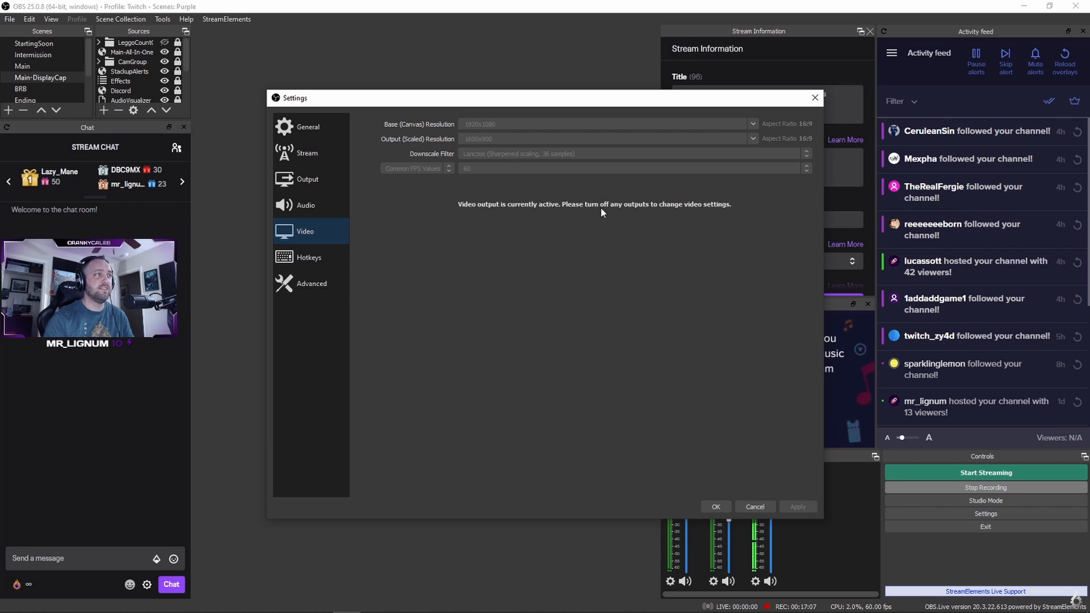
{"action": "mouse_move", "coordinate": [470, 168]}
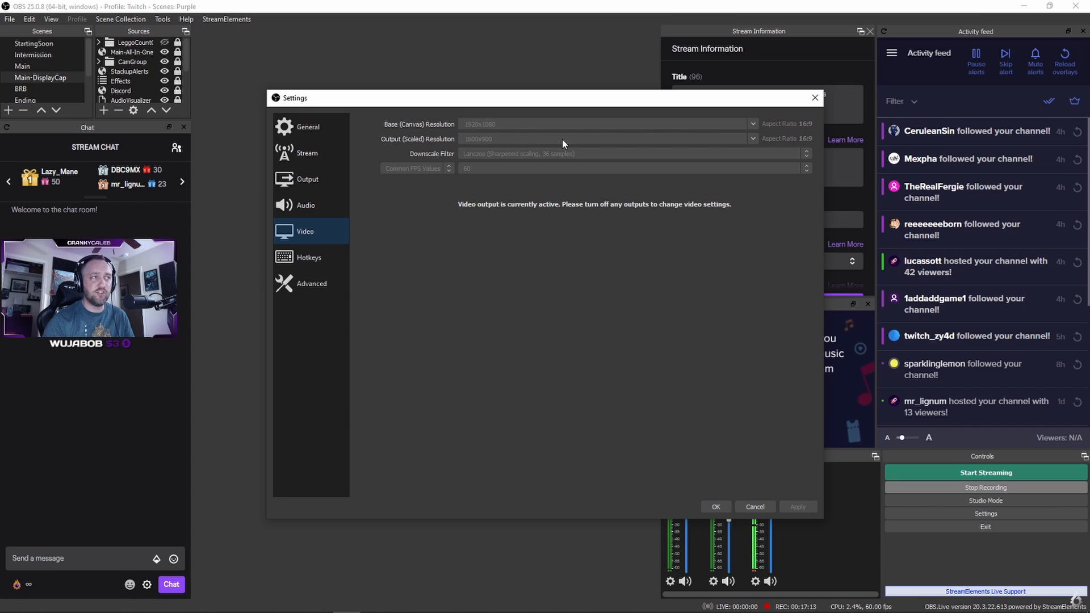
{"action": "mouse_move", "coordinate": [306, 204]}
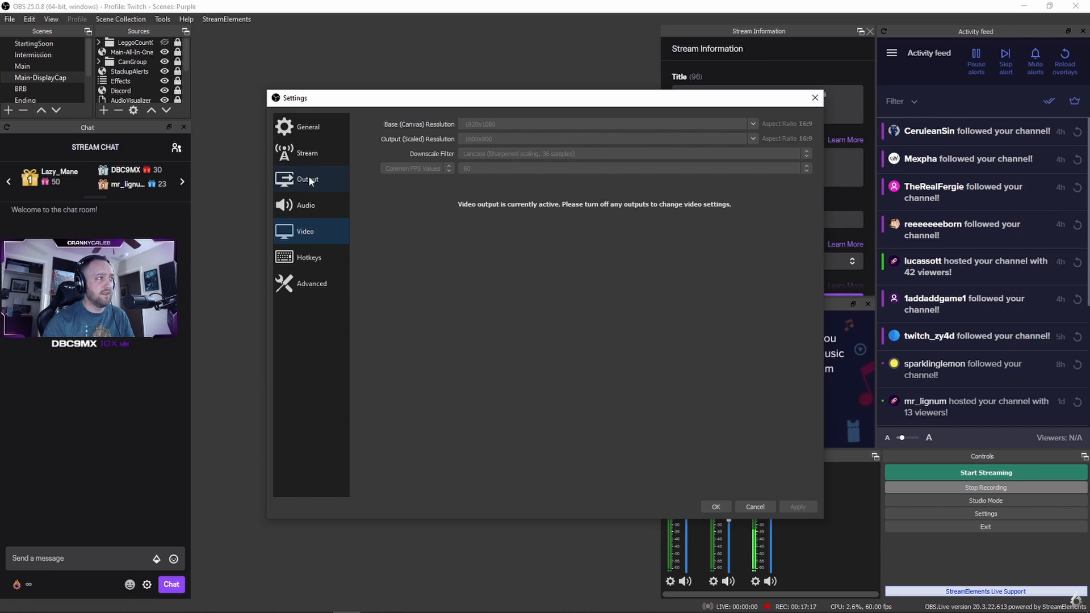
{"action": "left_click", "coordinate": [307, 178]}
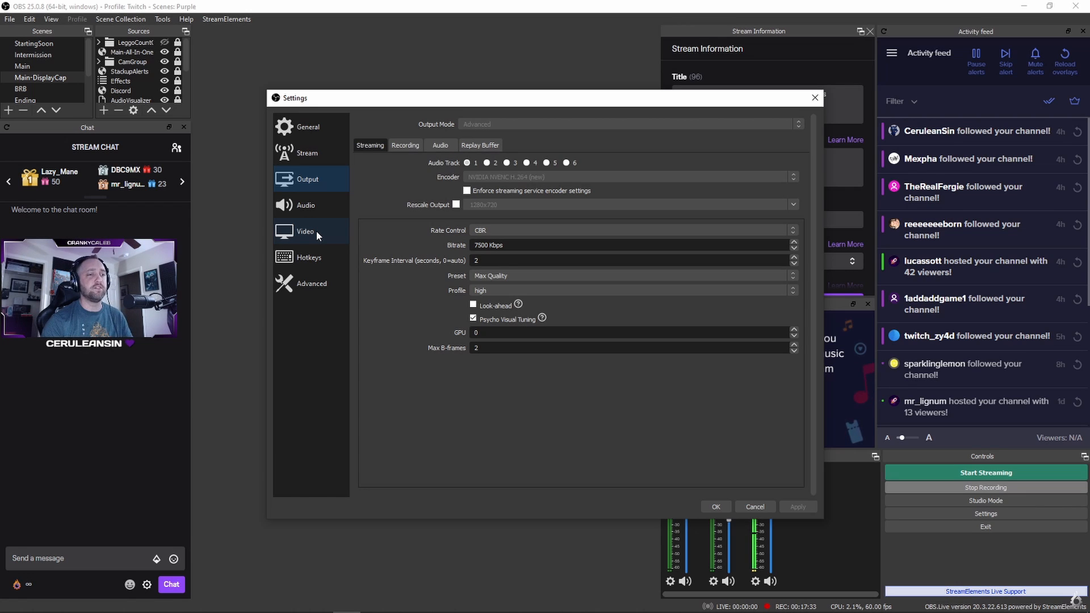
{"action": "left_click", "coordinate": [305, 230]}
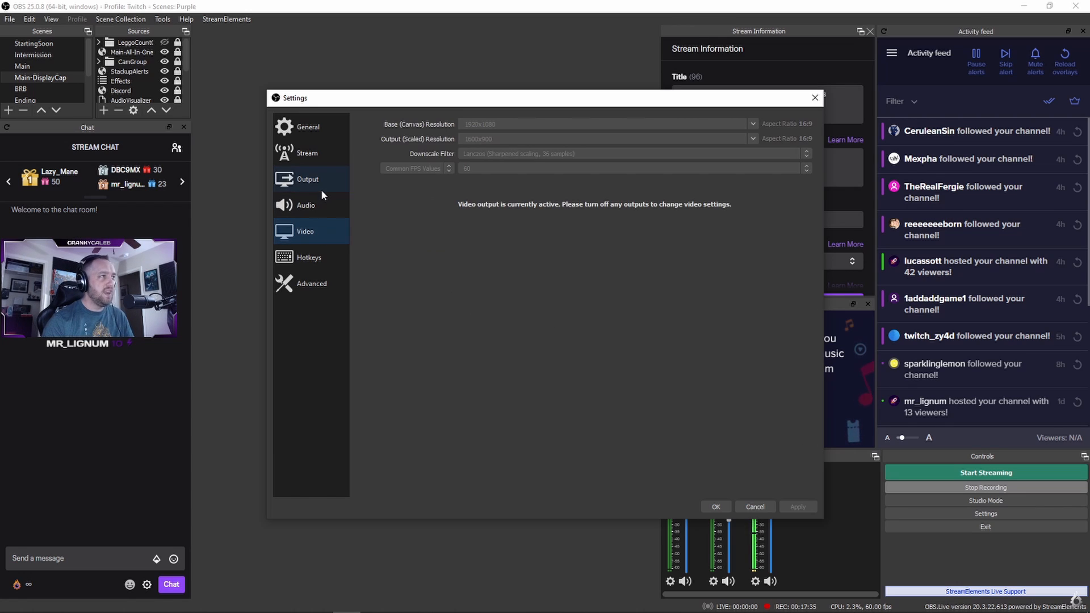